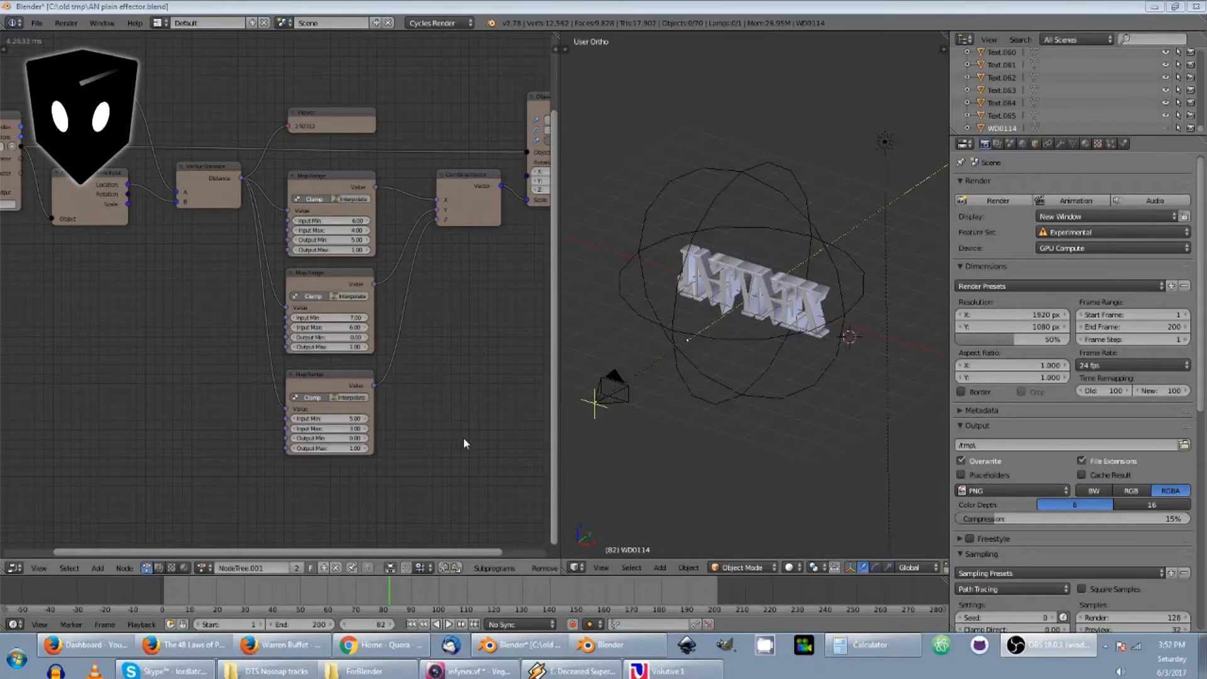
mouse_move(731, 363)
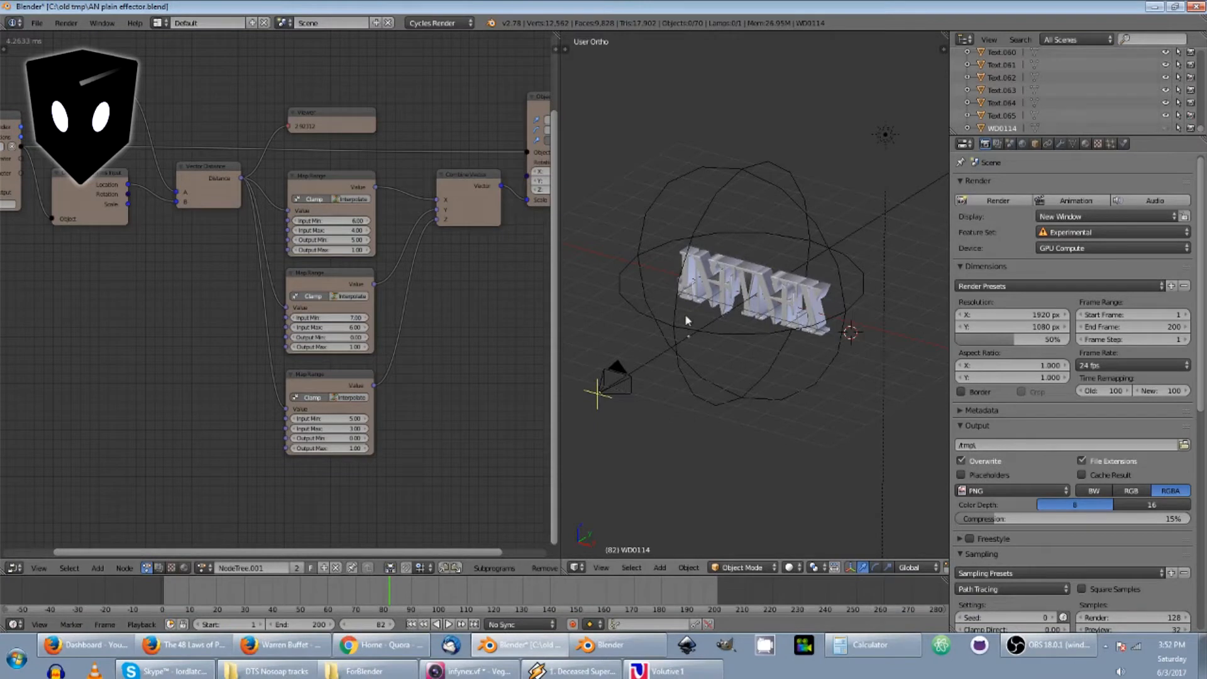
mouse_move(271, 595)
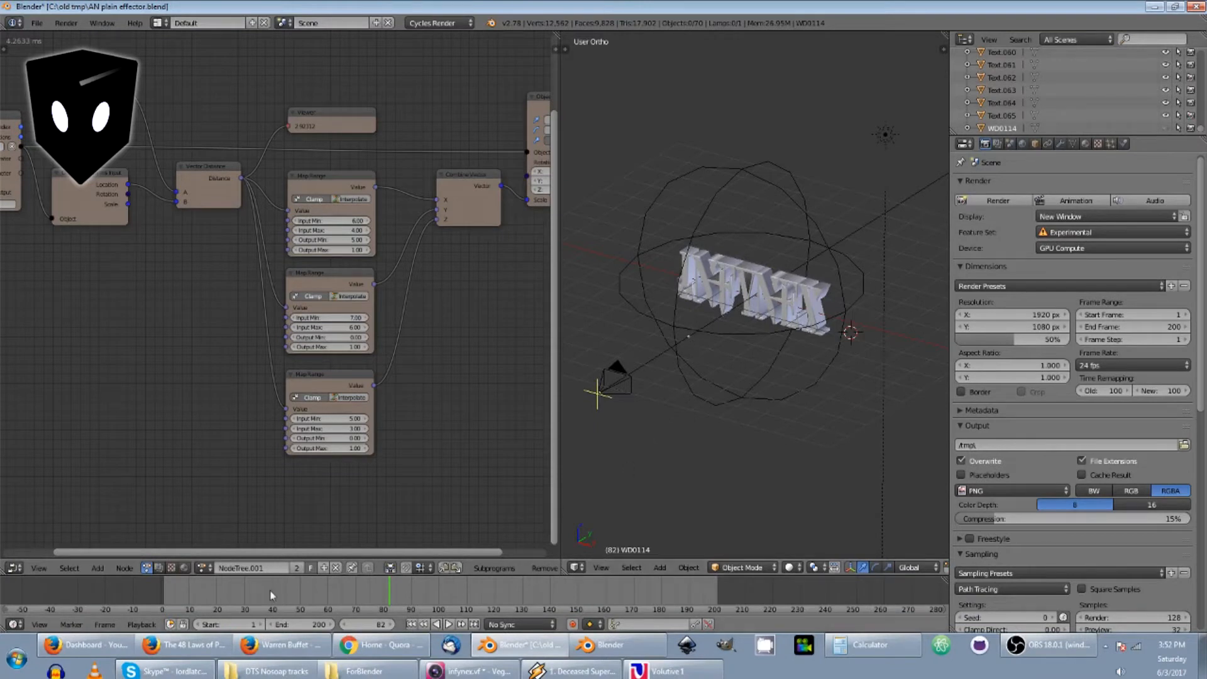
mouse_move(693, 355)
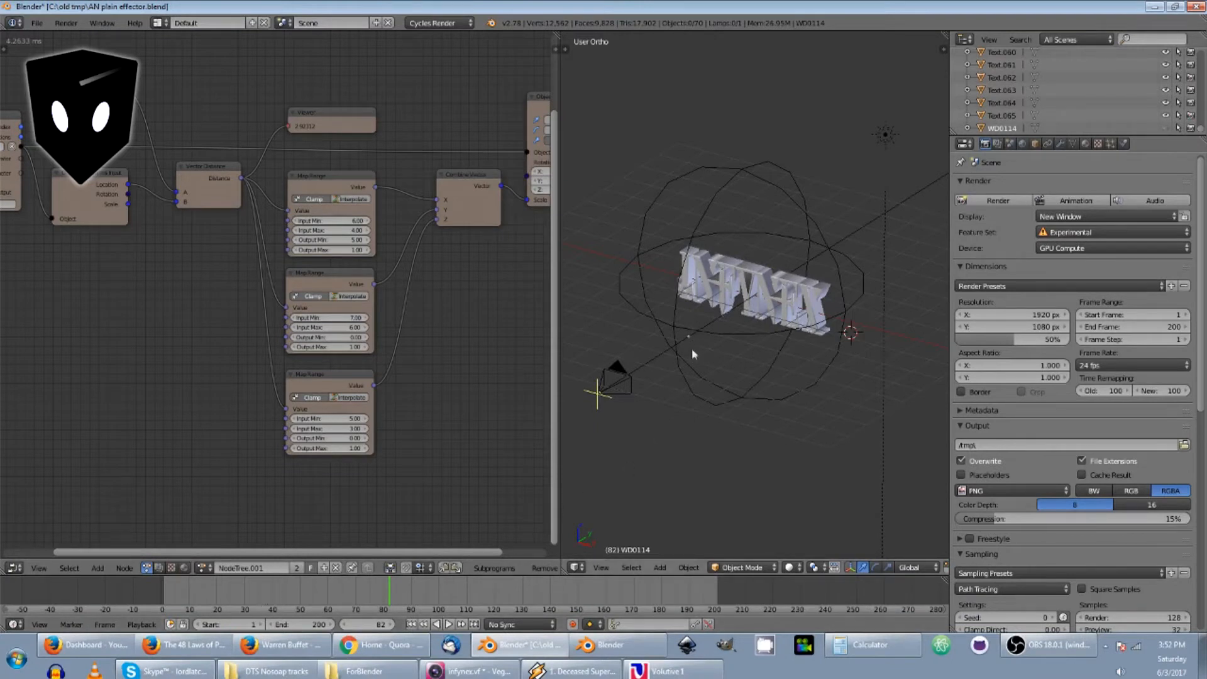
mouse_move(619, 320)
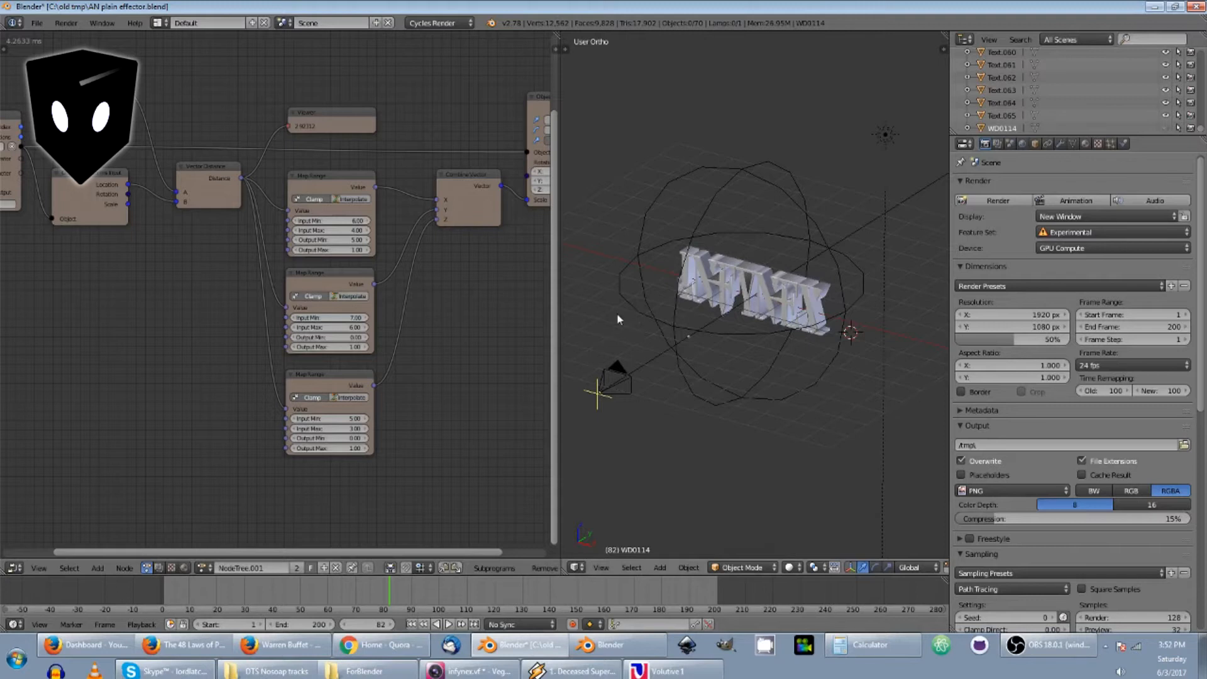
mouse_move(670, 350)
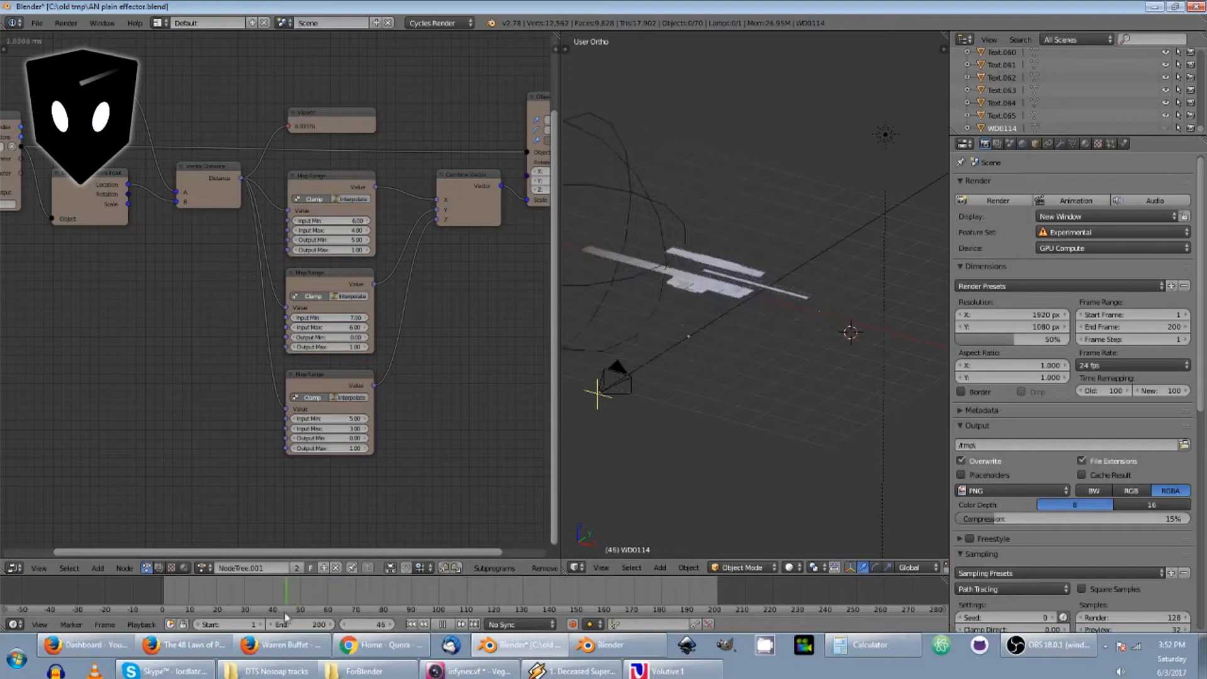
- Scrub the timeline back to frame 35, where the INFYNEX letters shrink away
click(304, 591)
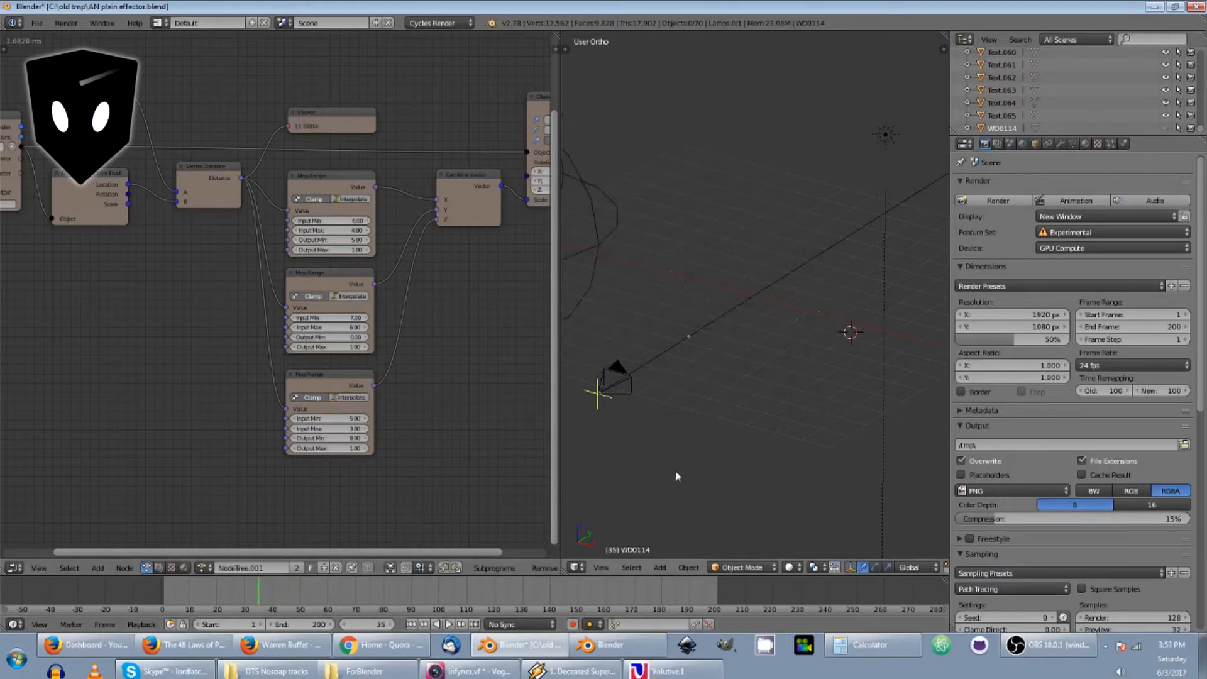
mouse_move(712, 453)
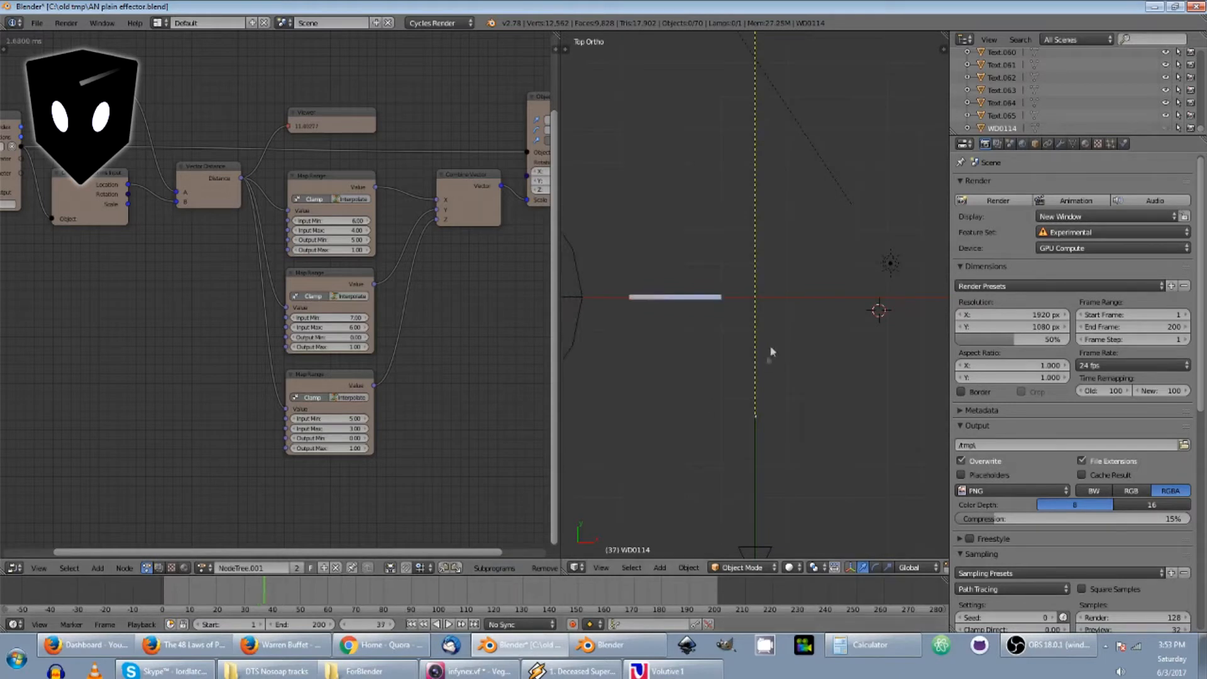
mouse_move(634, 480)
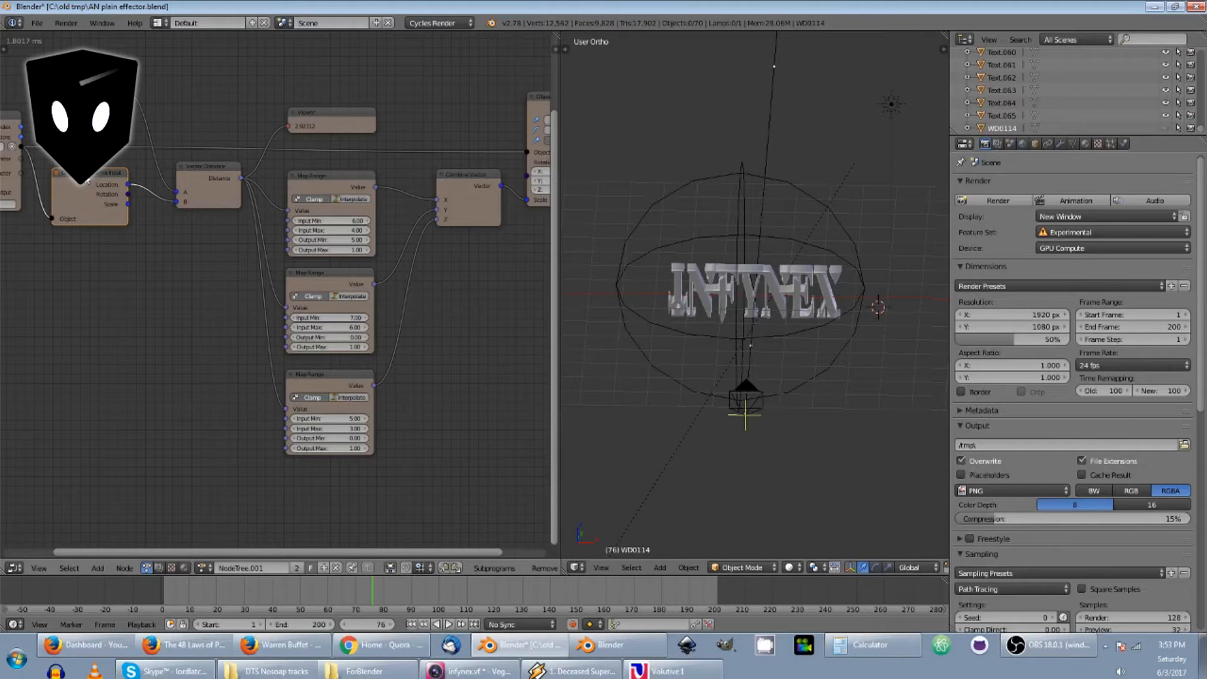
mouse_move(513, 289)
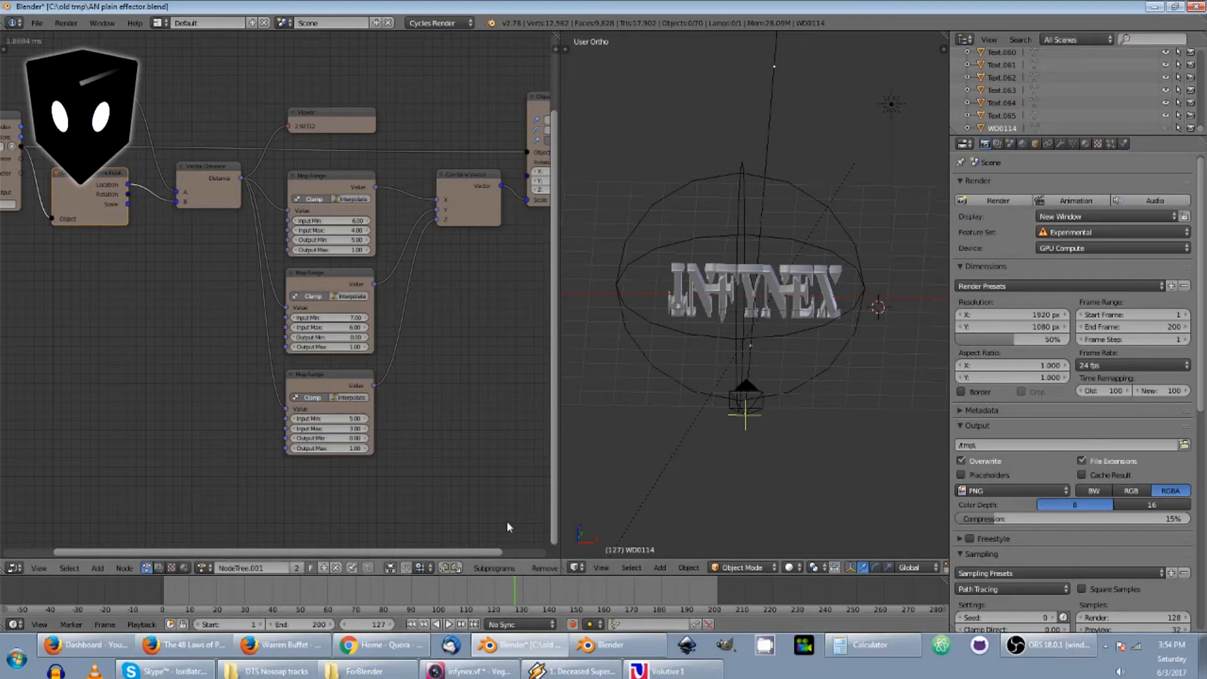
mouse_move(455, 501)
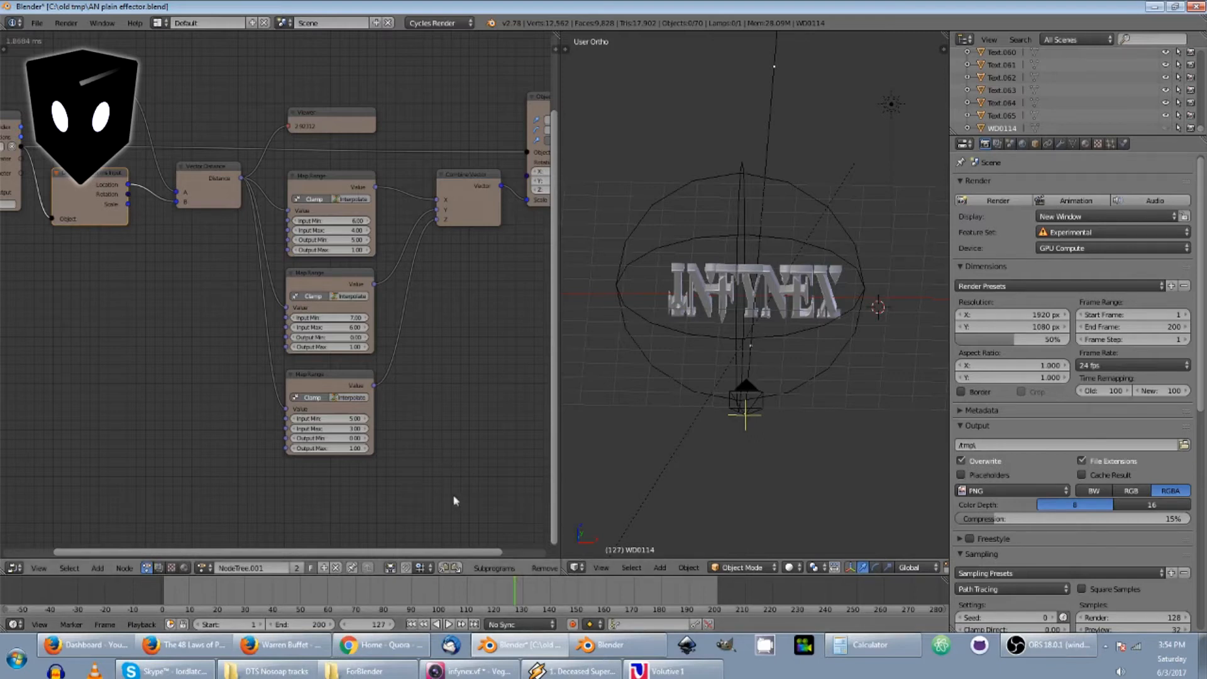
mouse_move(666, 296)
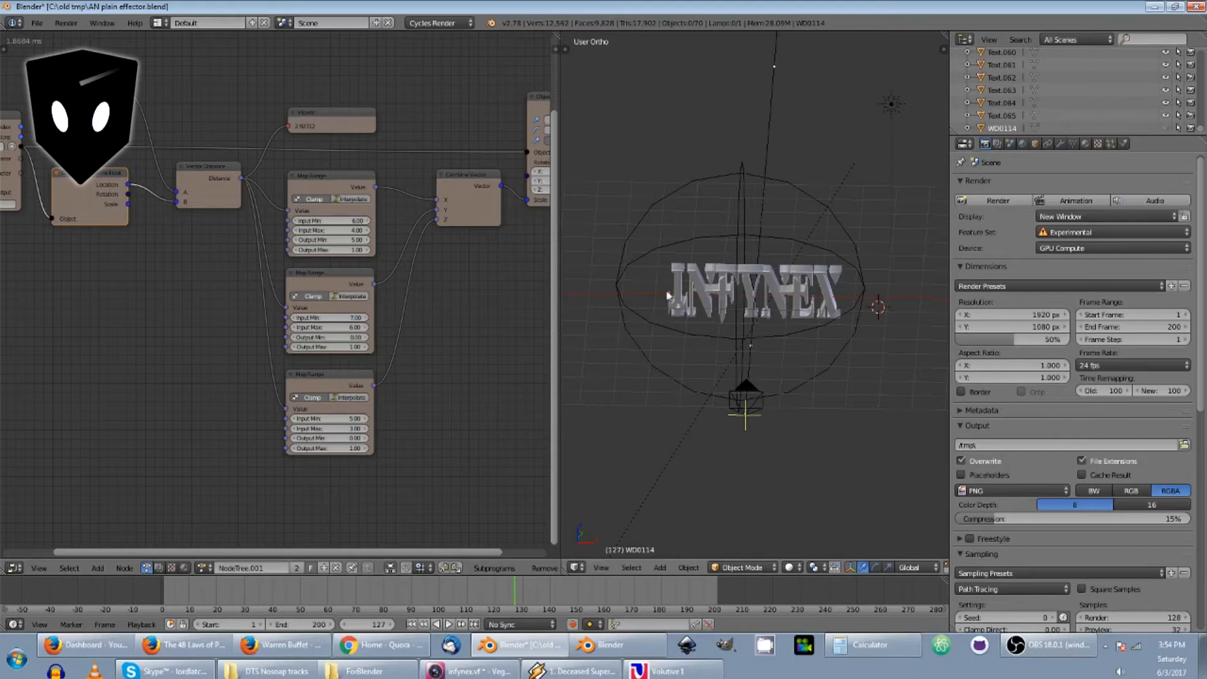
mouse_move(440, 361)
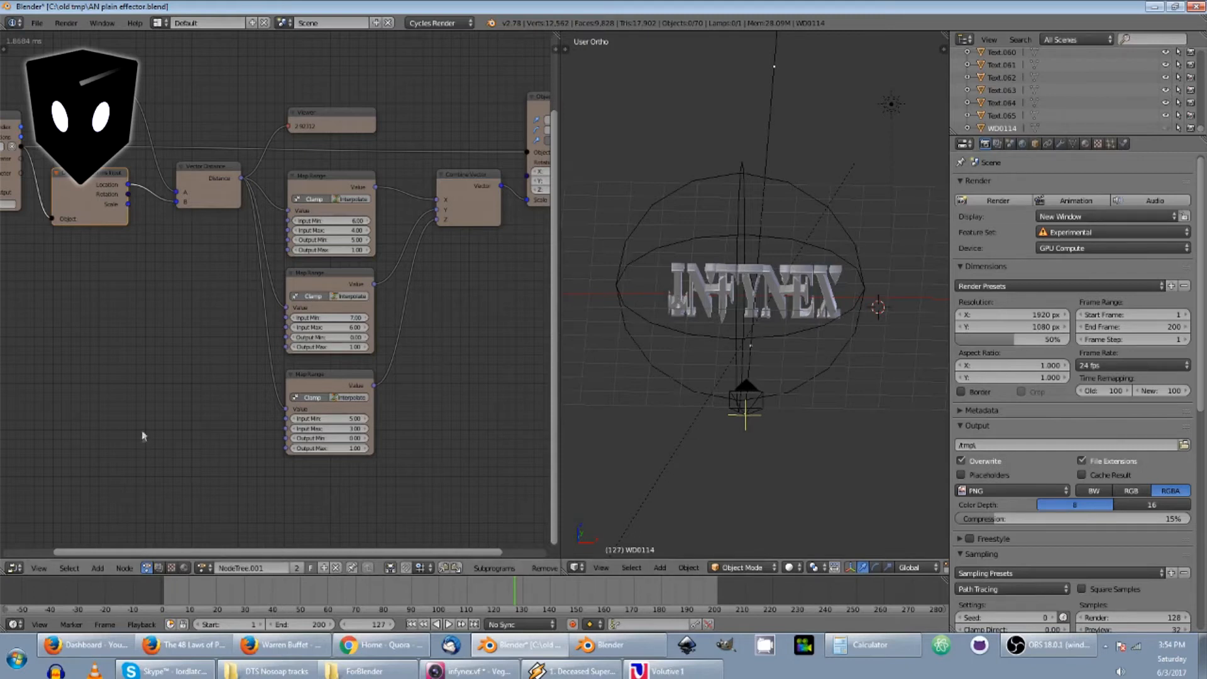
mouse_move(105, 361)
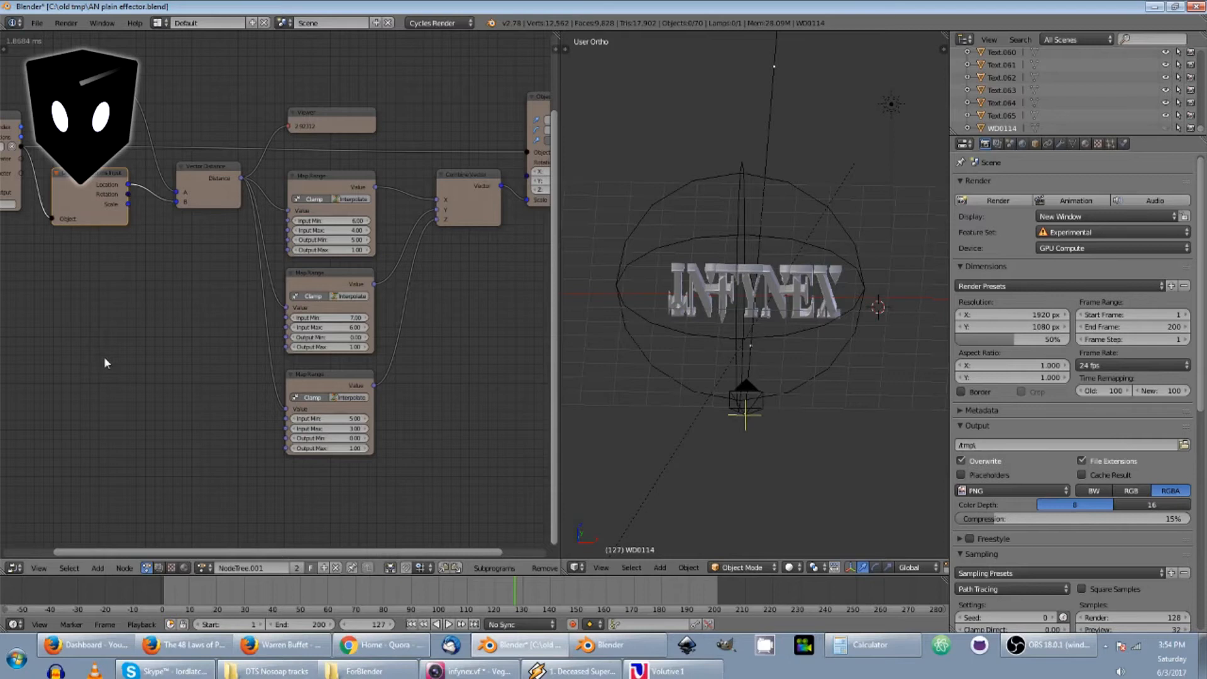
mouse_move(175, 395)
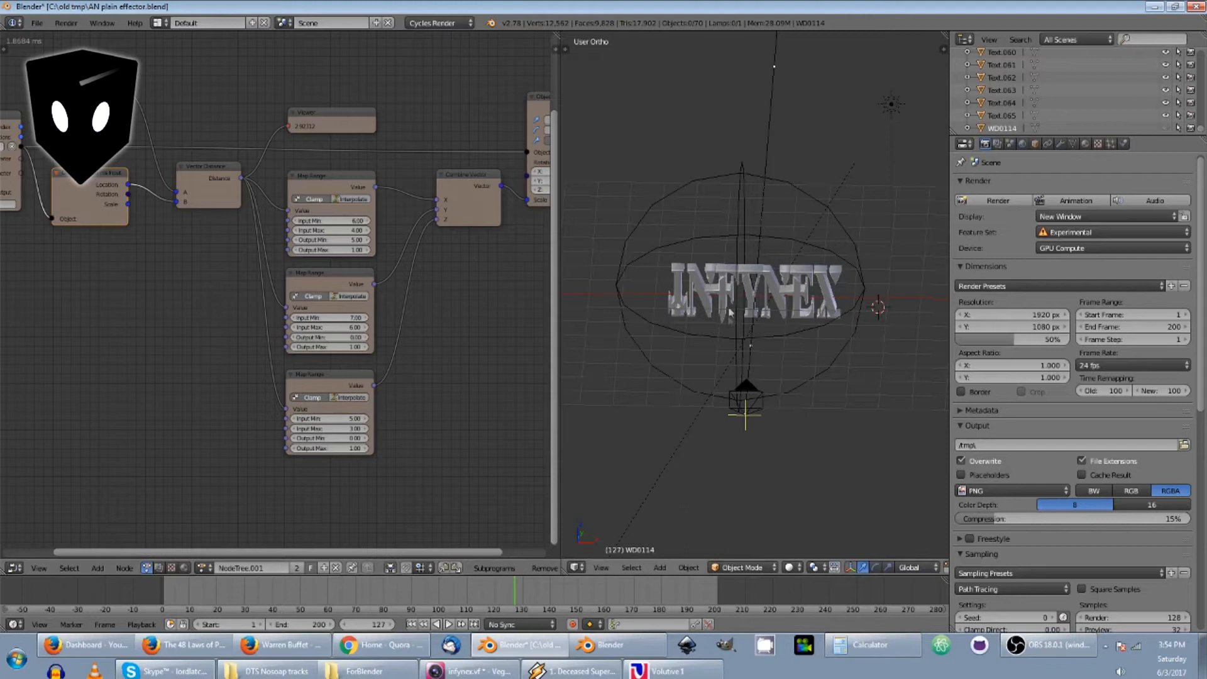
- Select the first letter piece, Text.024, in the viewport
click(682, 298)
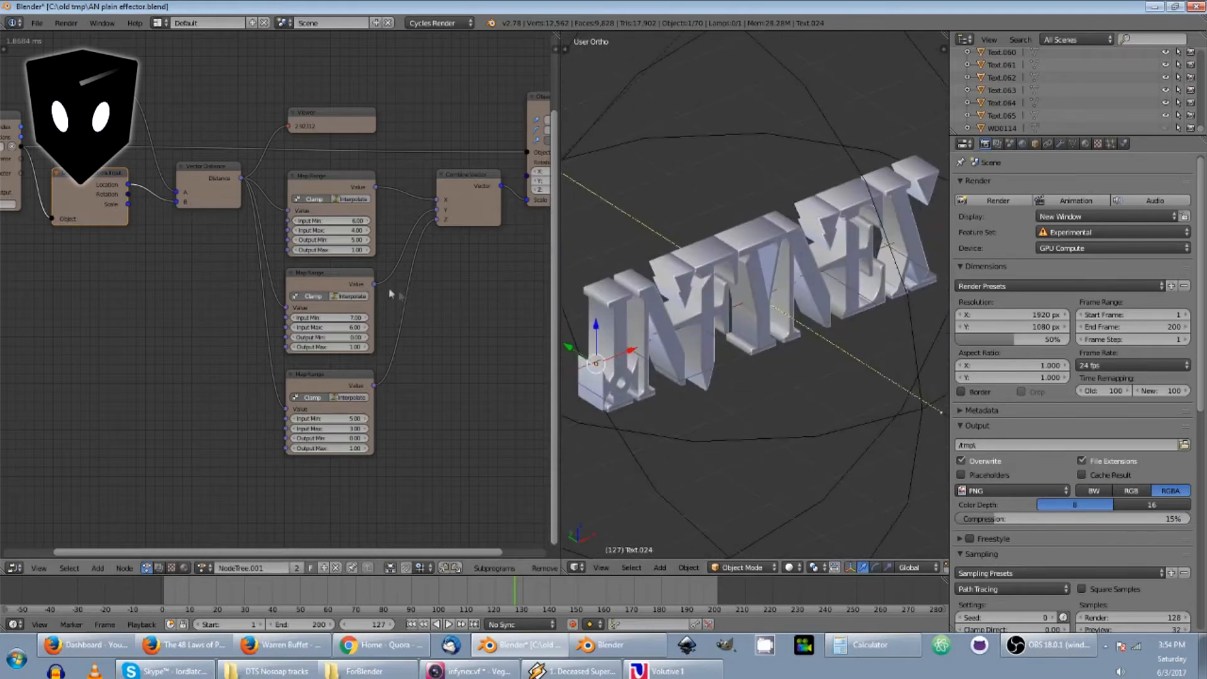
mouse_move(134, 146)
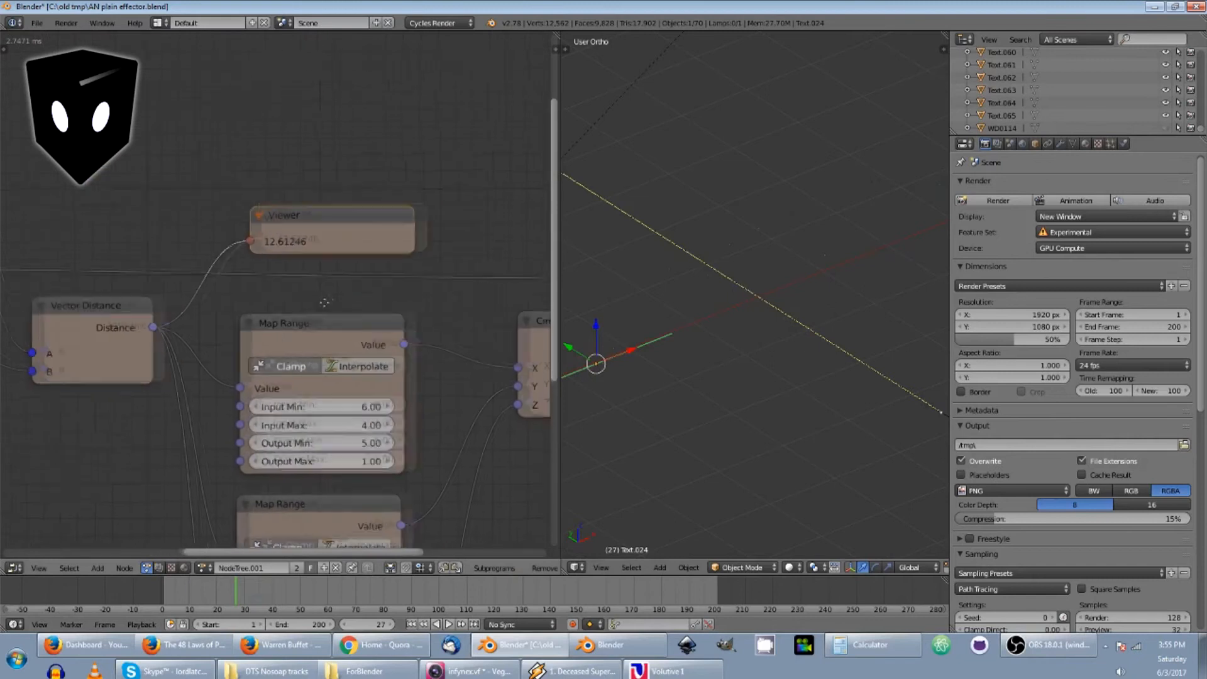
- Compare distance readings at two frames, ending at frame 84 (distance 2.92312)
click(206, 598)
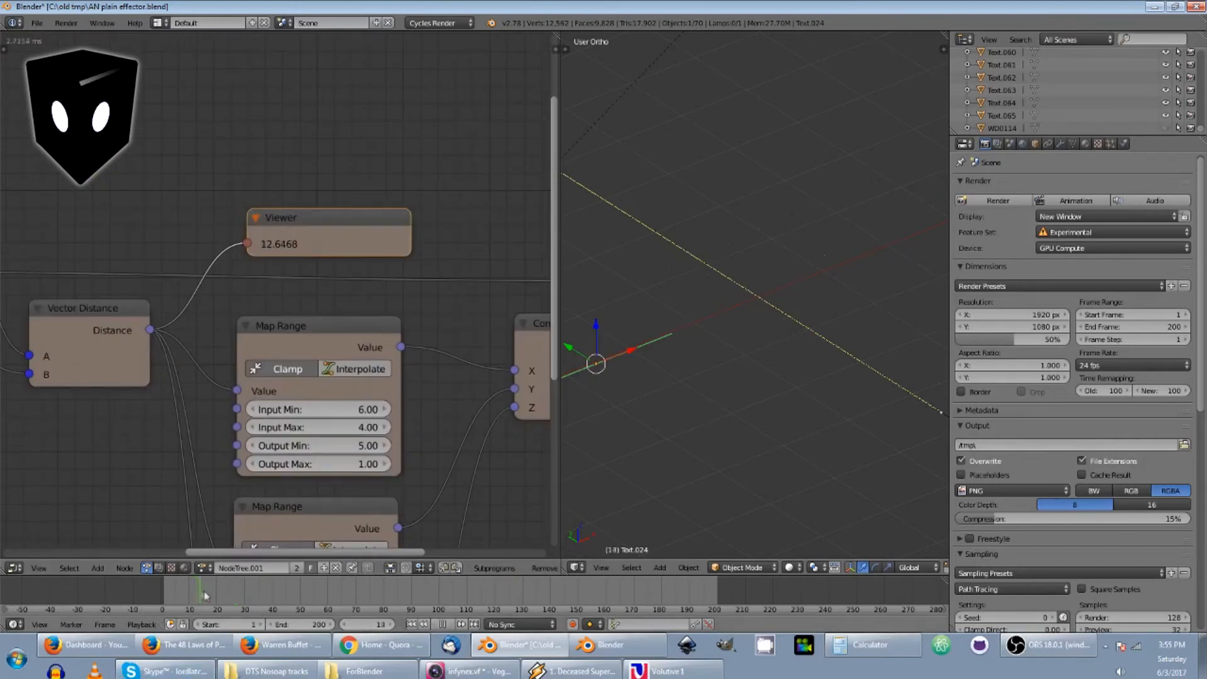
click(374, 588)
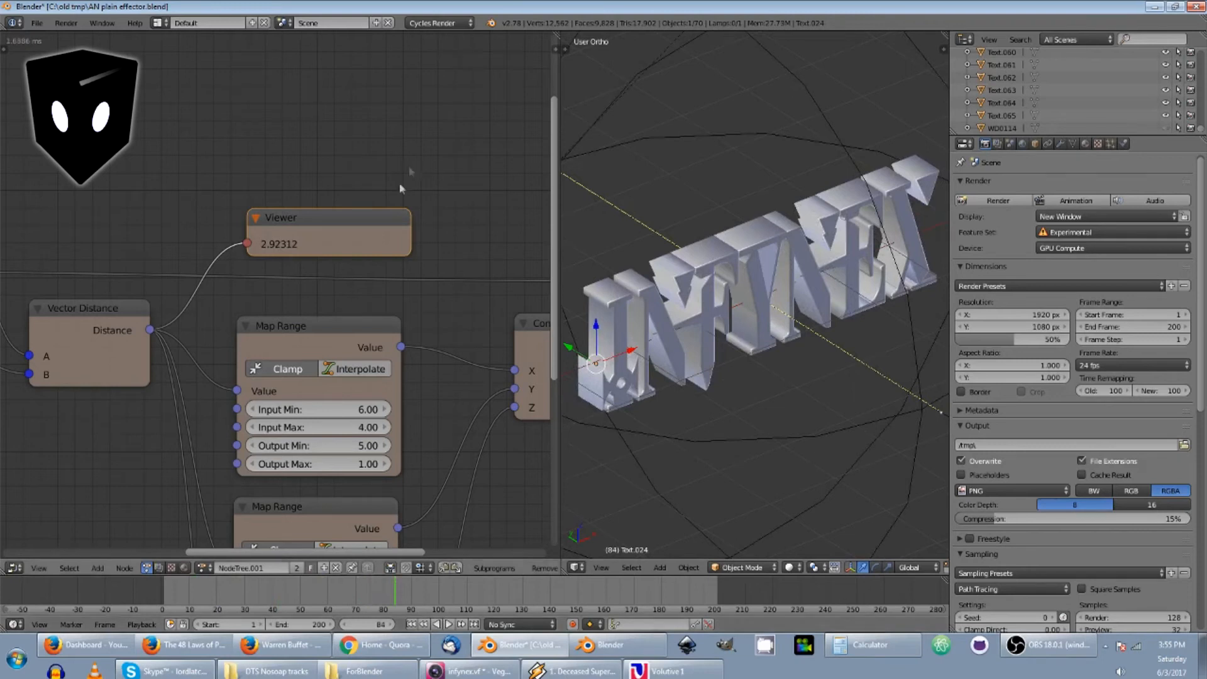
mouse_move(660, 307)
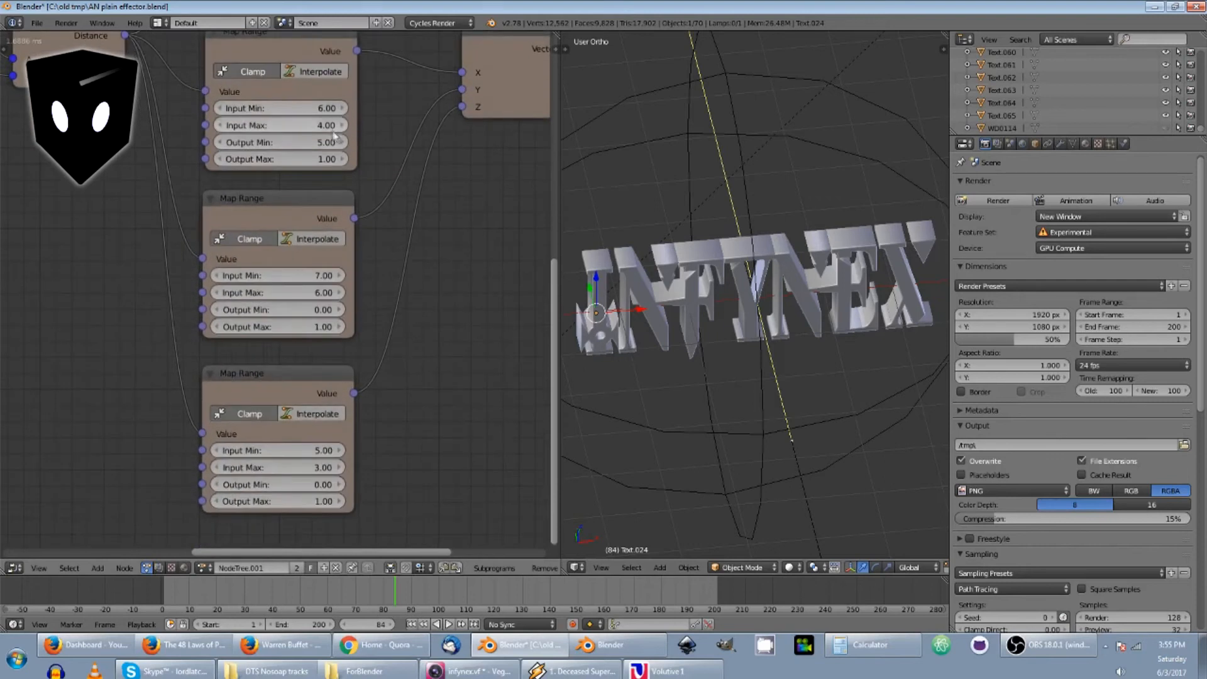
click(278, 125)
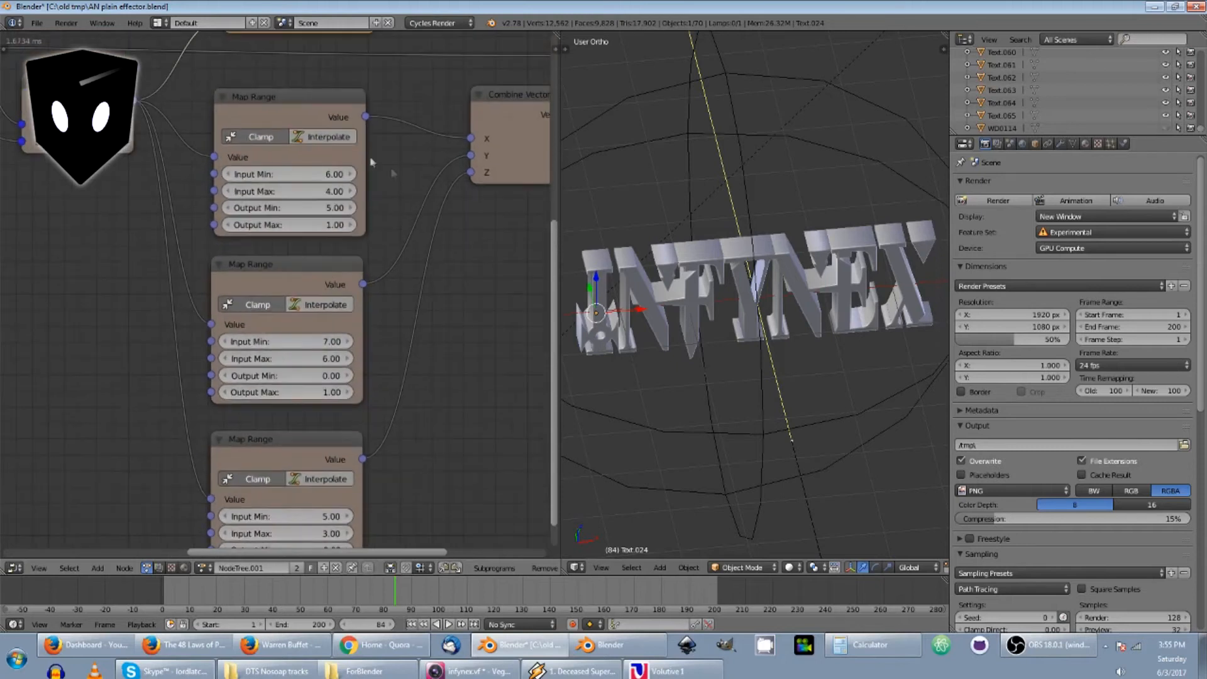
mouse_move(236, 174)
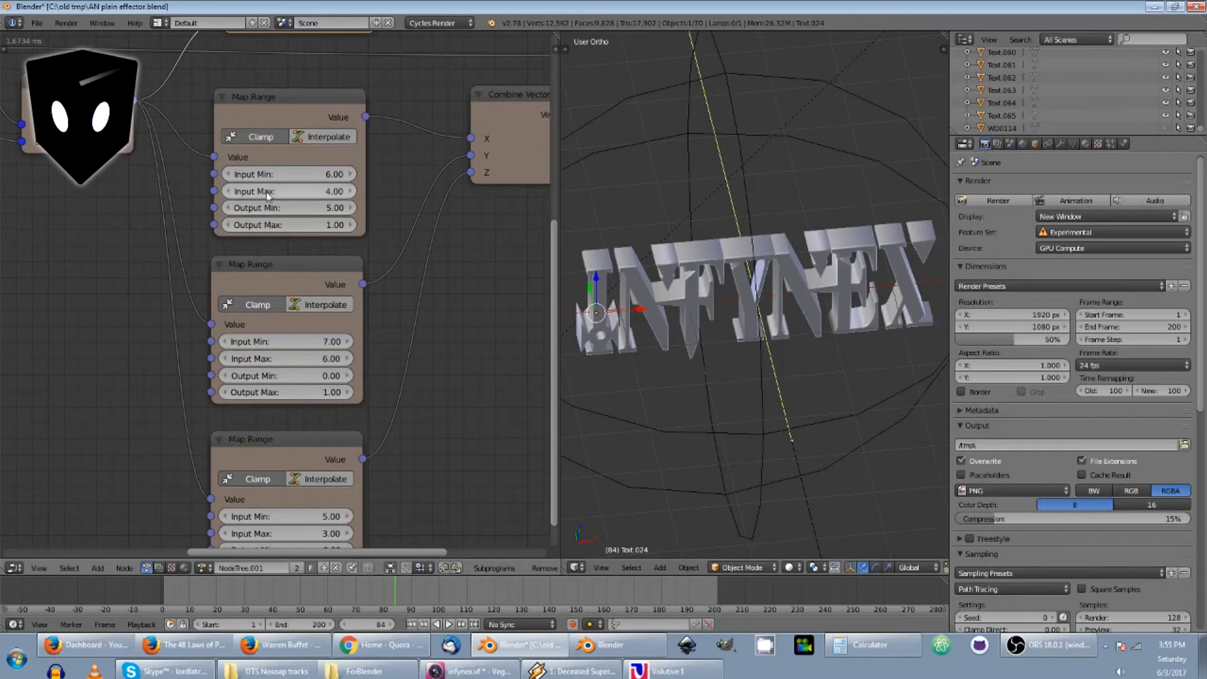
mouse_move(324, 233)
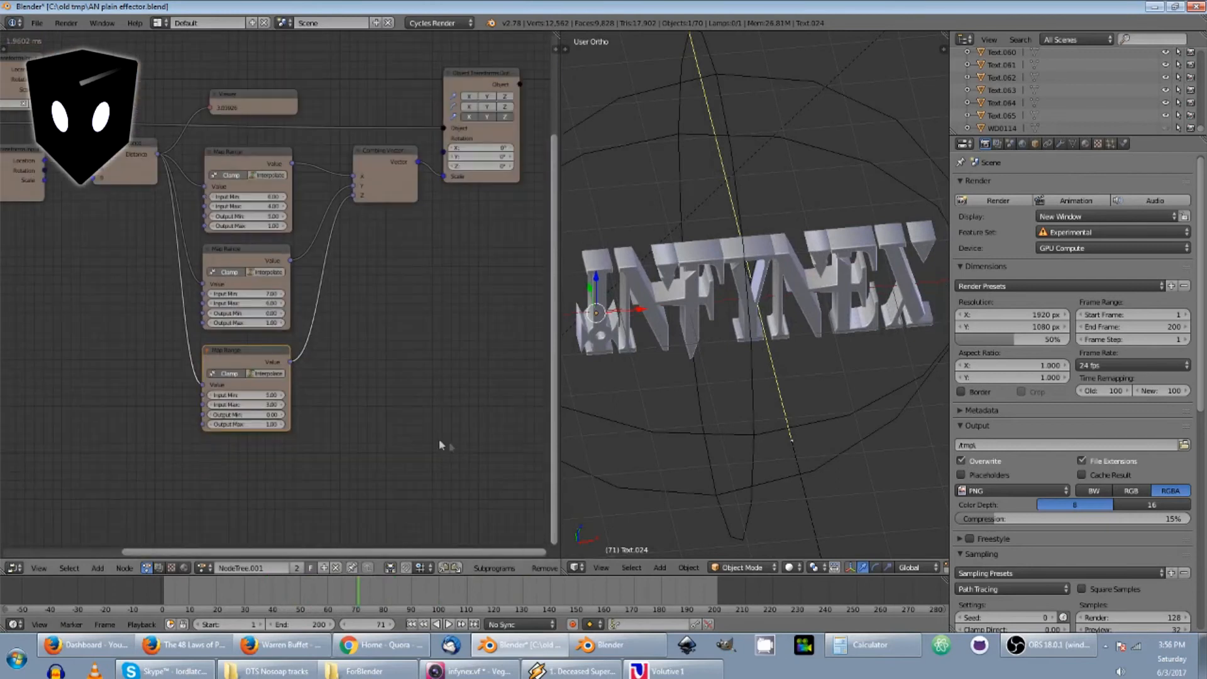
mouse_move(464, 308)
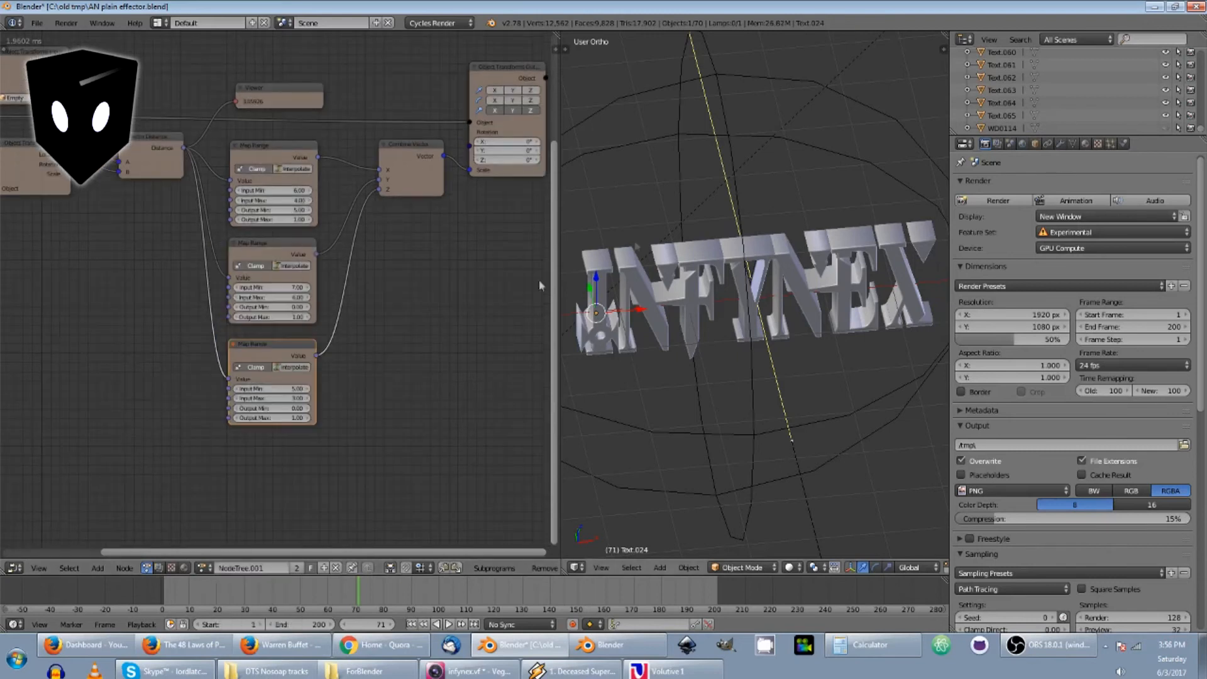
- Drag a node in the editor to position the new Map Range node
drag(270, 345, 264, 352)
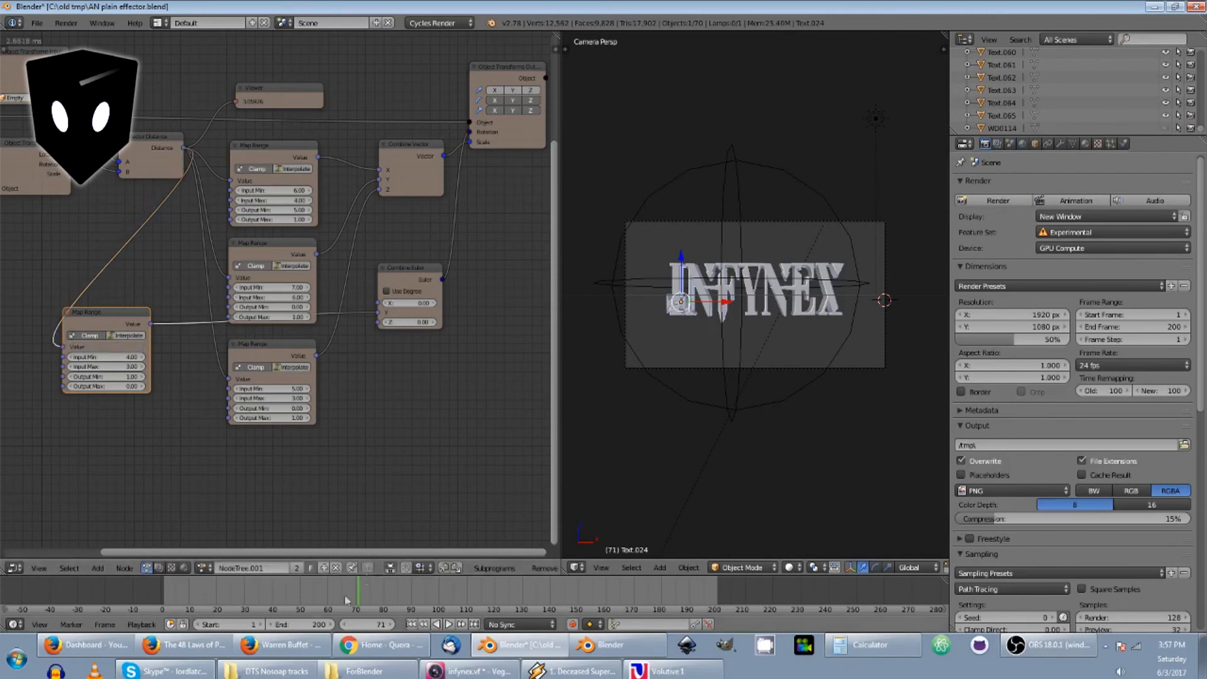
click(274, 596)
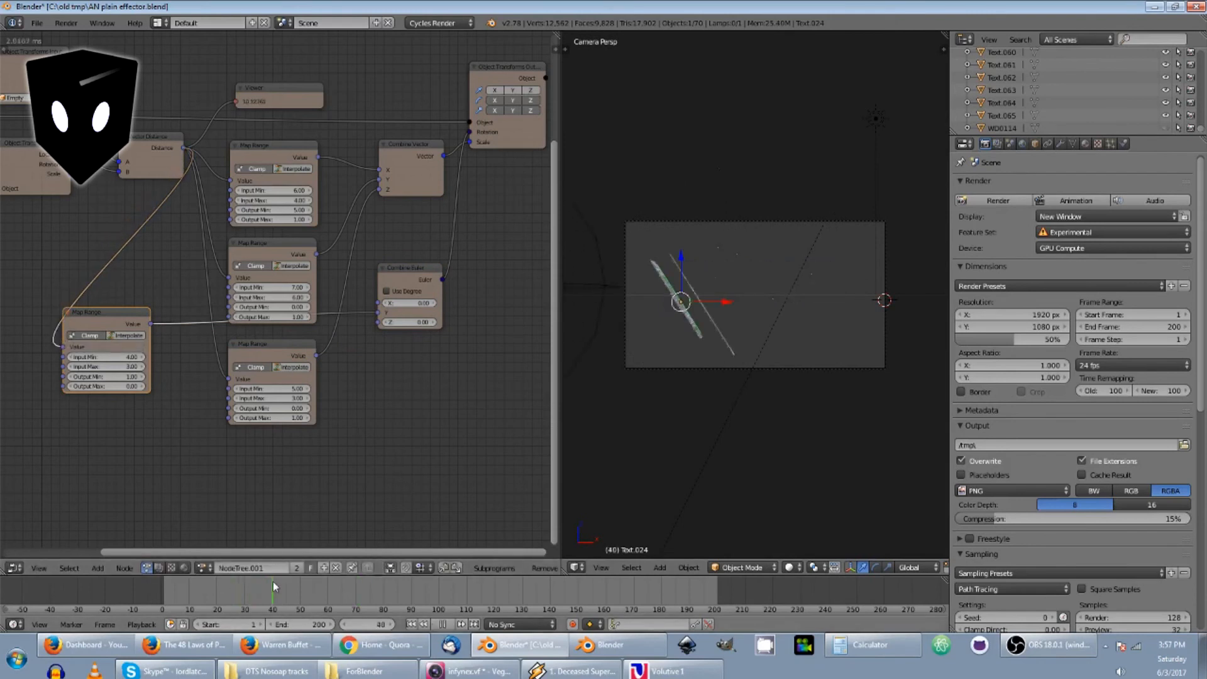
click(297, 588)
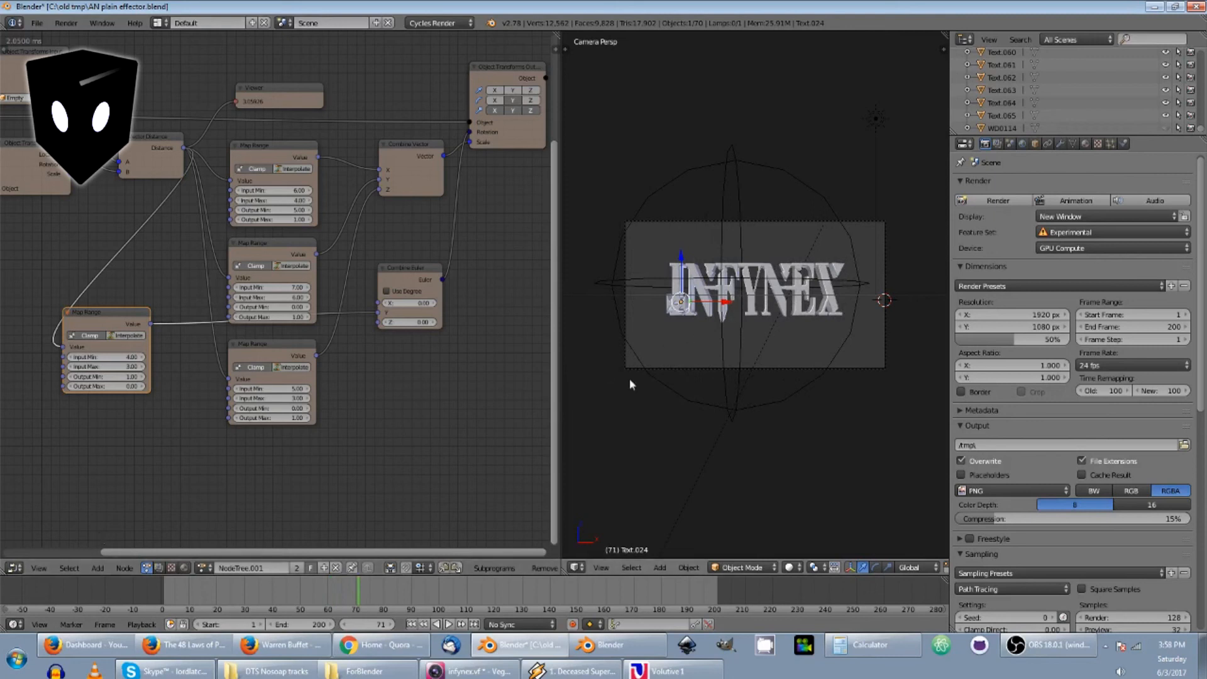
mouse_move(405, 434)
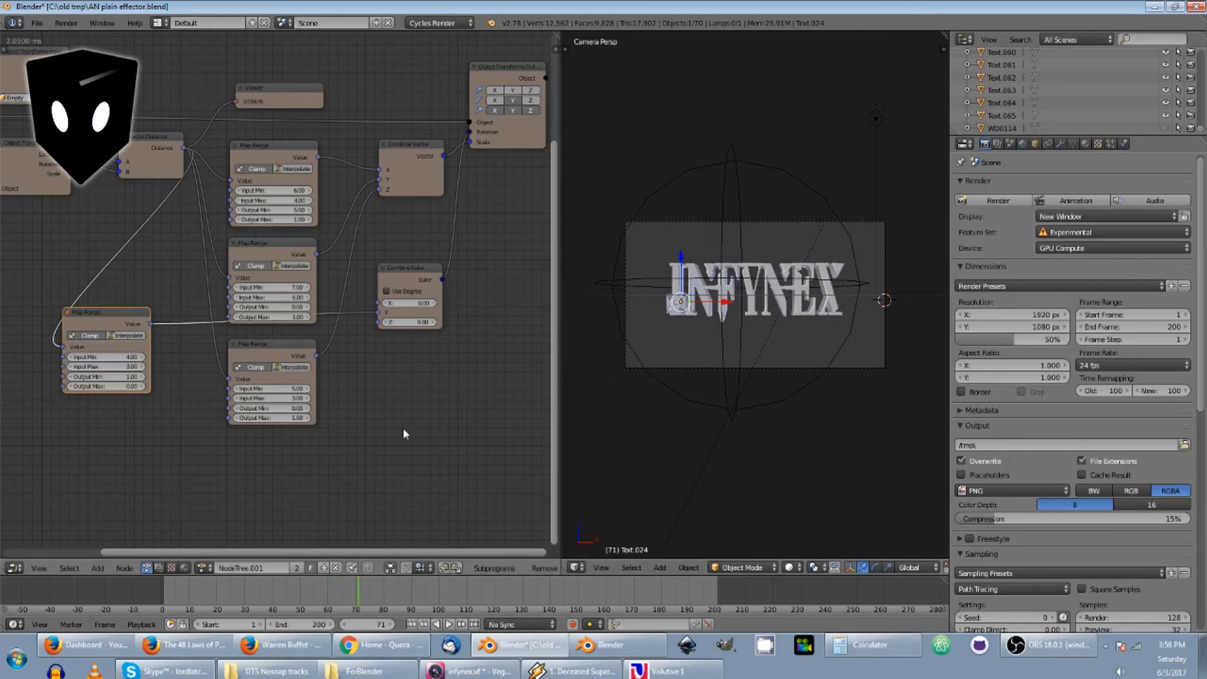